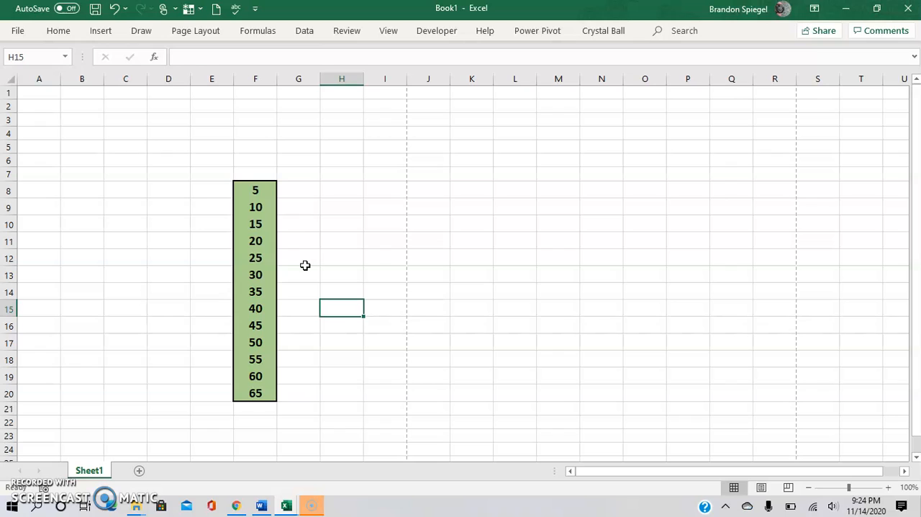
Step: Select 20–25, then 20–35, then 25, then the whole green column to compare status bar summaries
left_click_drag(255, 240, 255, 258)
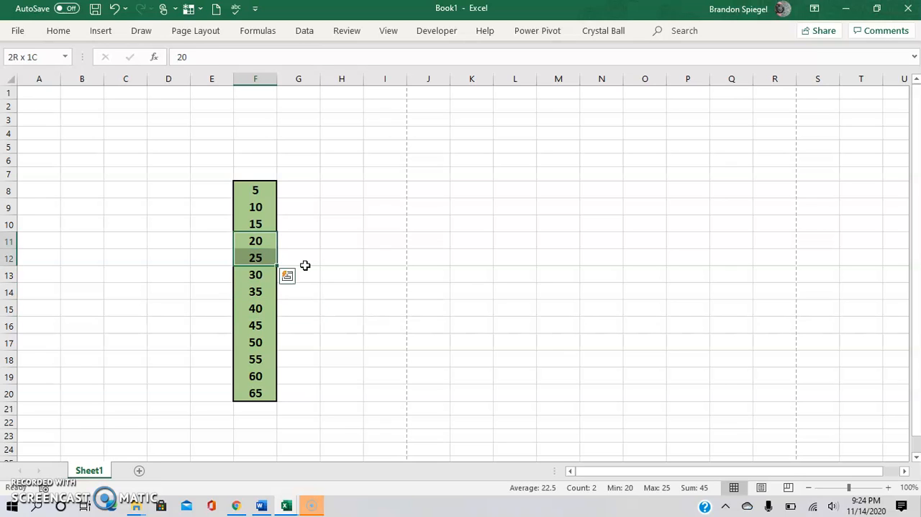
left_click_drag(255, 257, 255, 291)
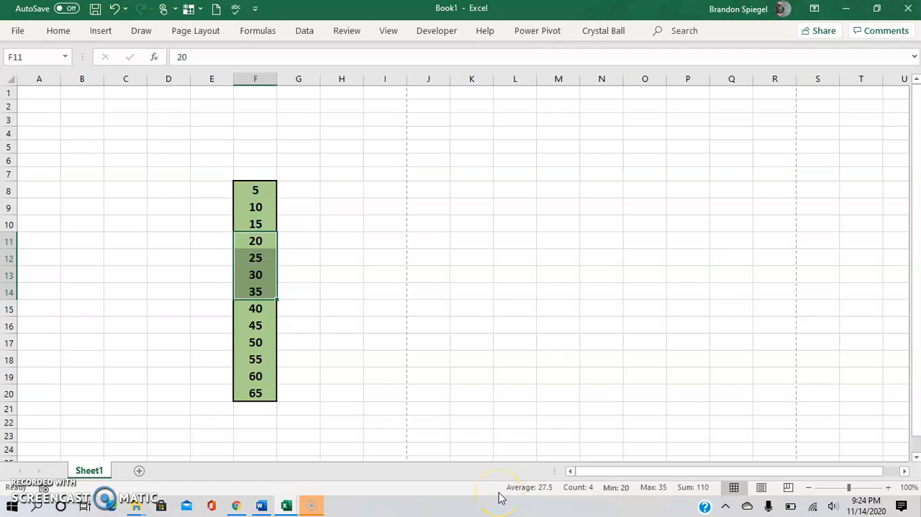
mouse_move(529, 487)
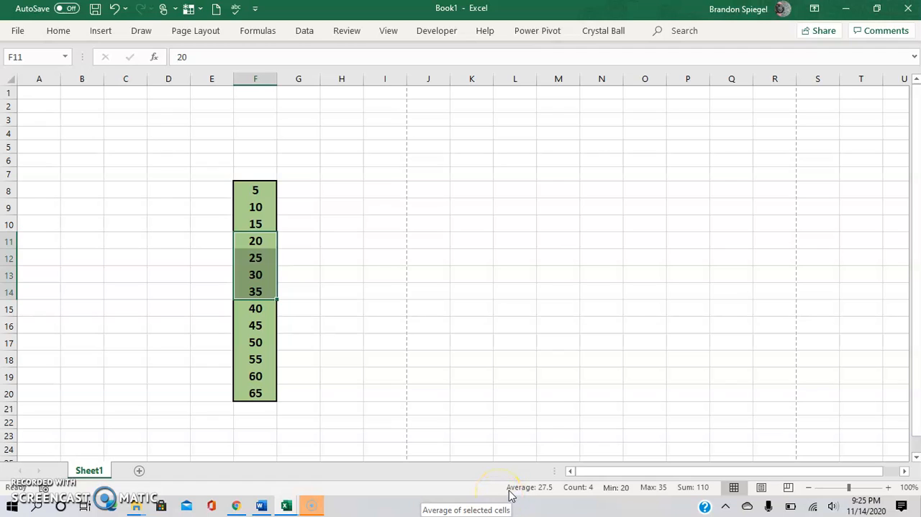
mouse_move(616, 487)
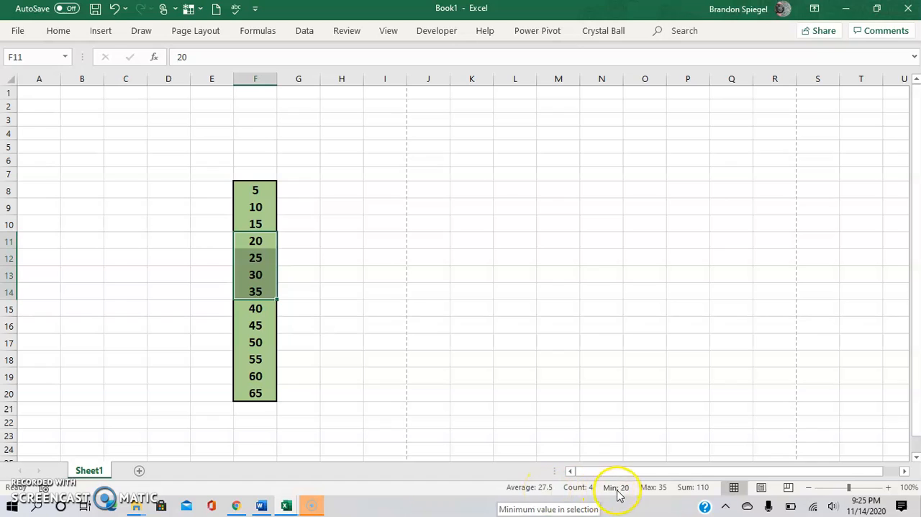
left_click(255, 258)
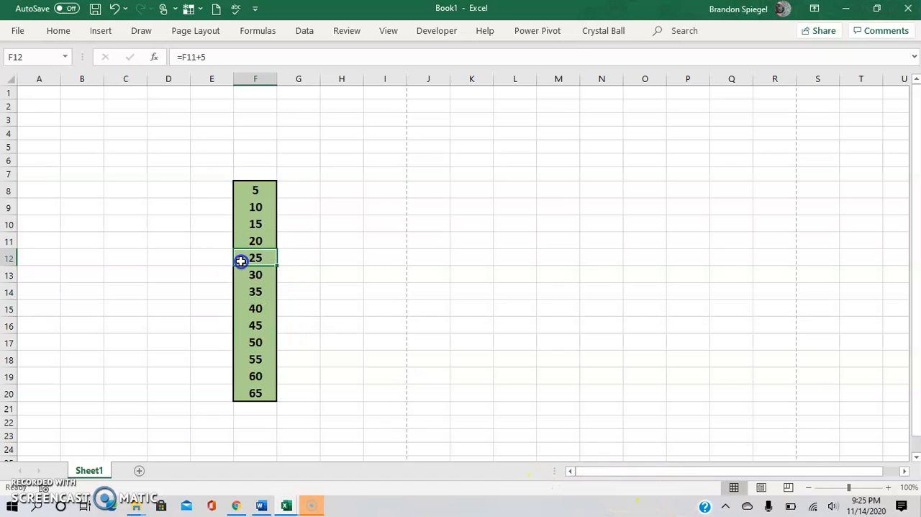
left_click(256, 207)
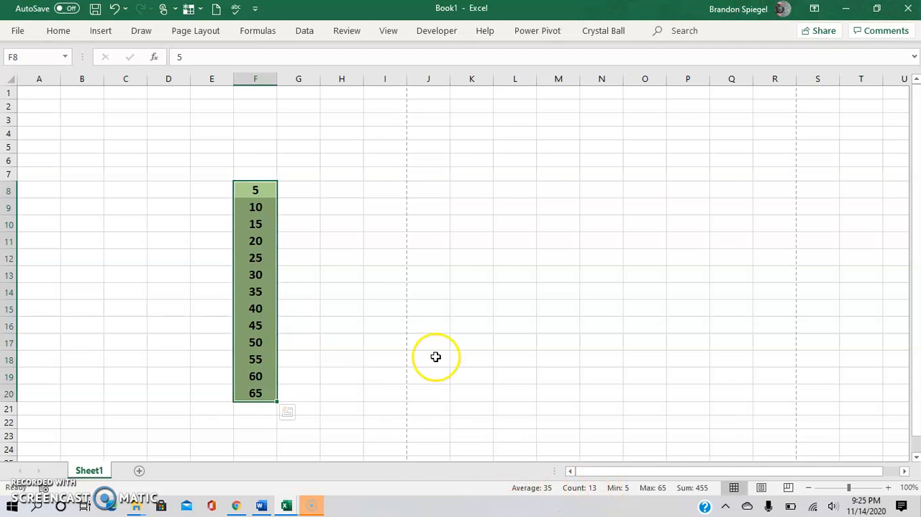
mouse_move(435, 357)
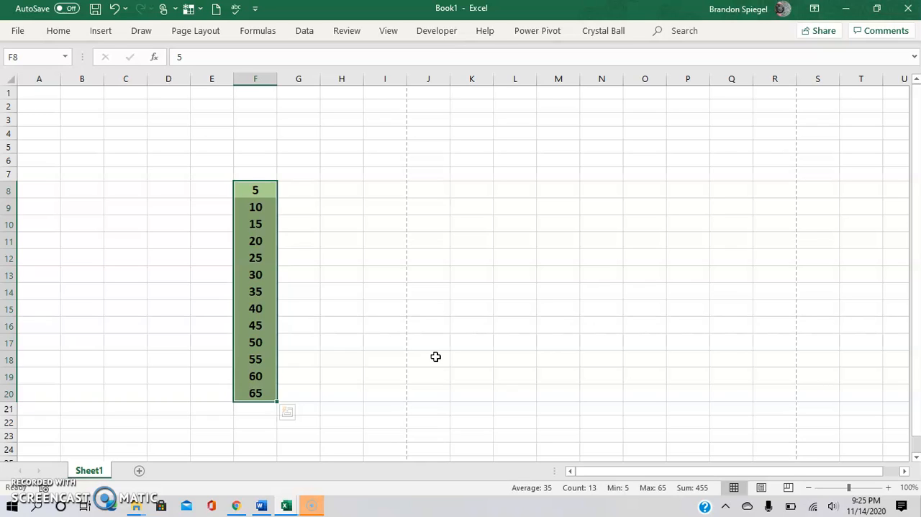
Step: Pick the 15 and 10 cells, enable Numerical Count and Workbook Statistics, and dismiss the menu
left_click(341, 242)
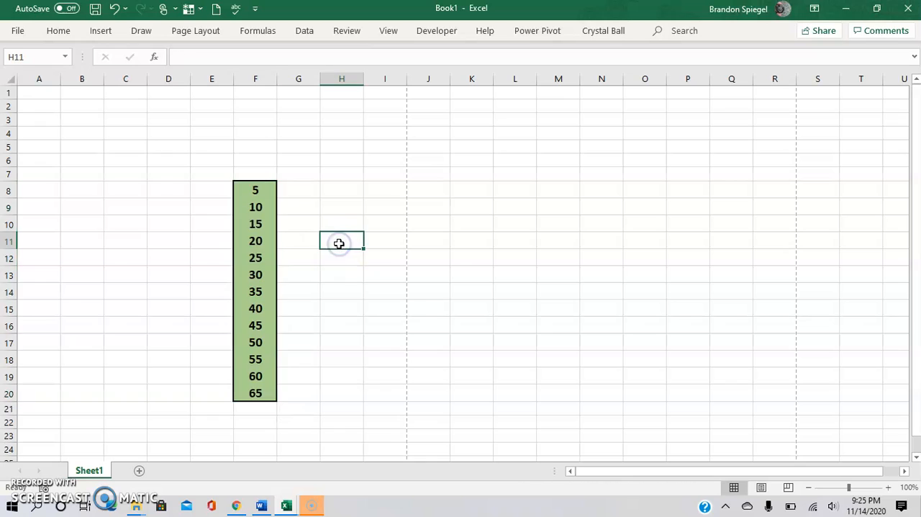
left_click(256, 224)
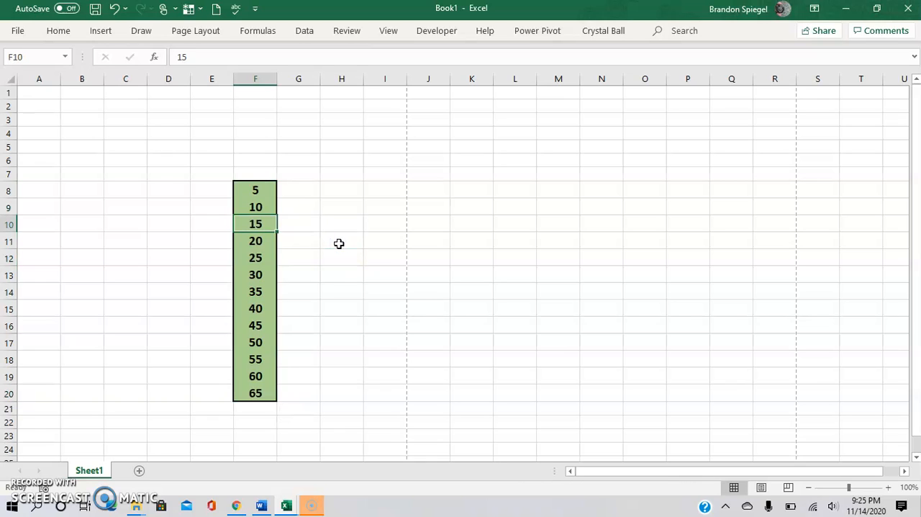
left_click(255, 207)
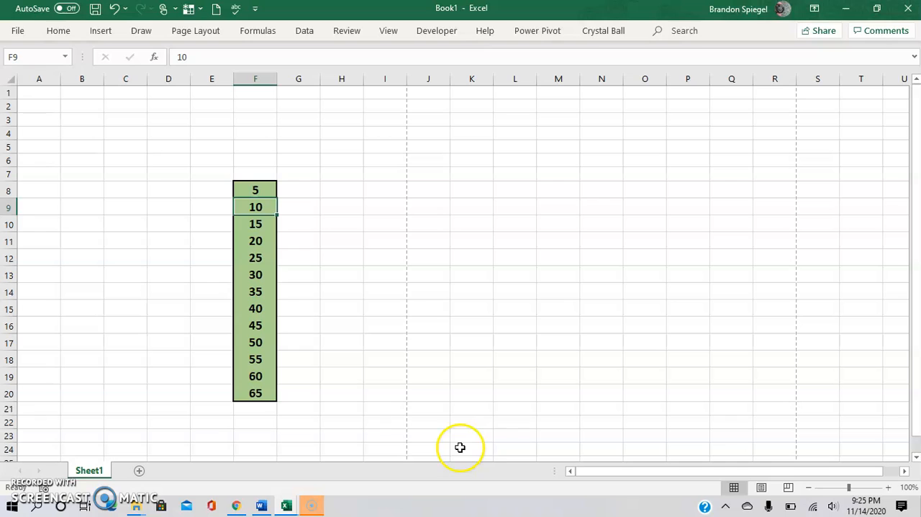
mouse_move(463, 491)
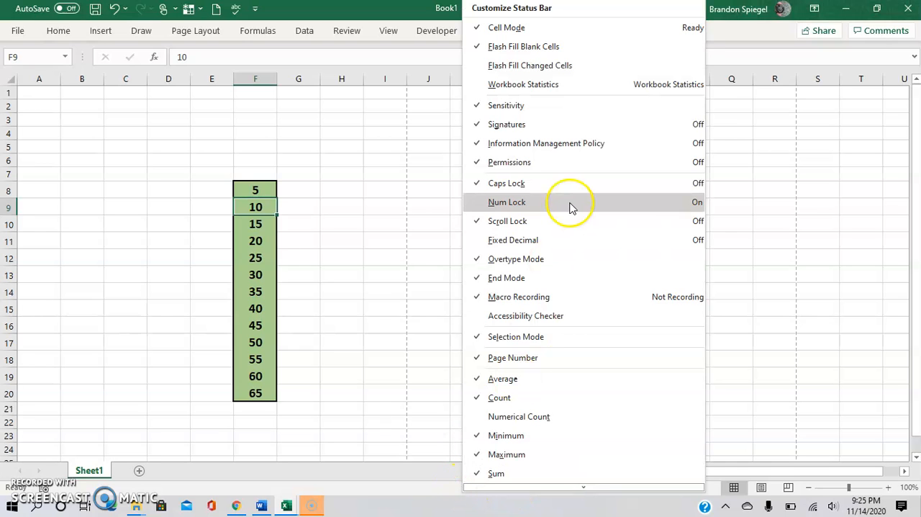
mouse_move(523, 84)
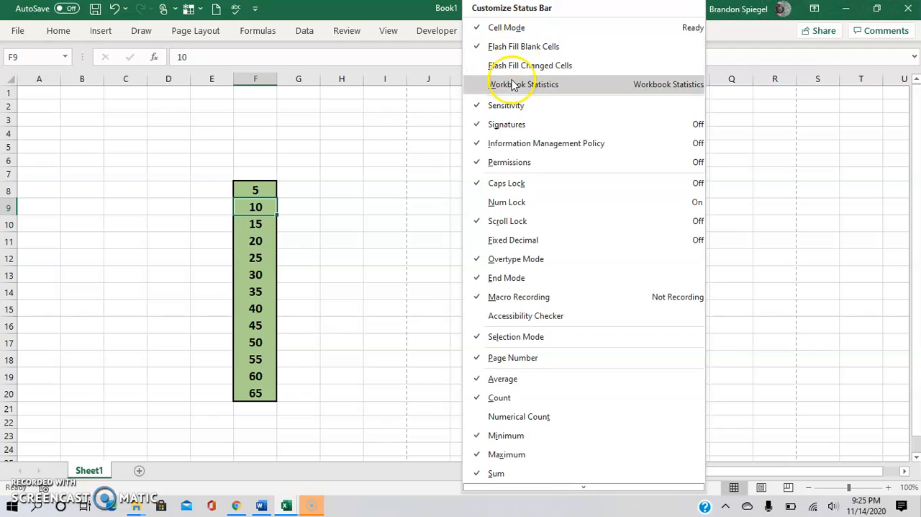
mouse_move(513, 84)
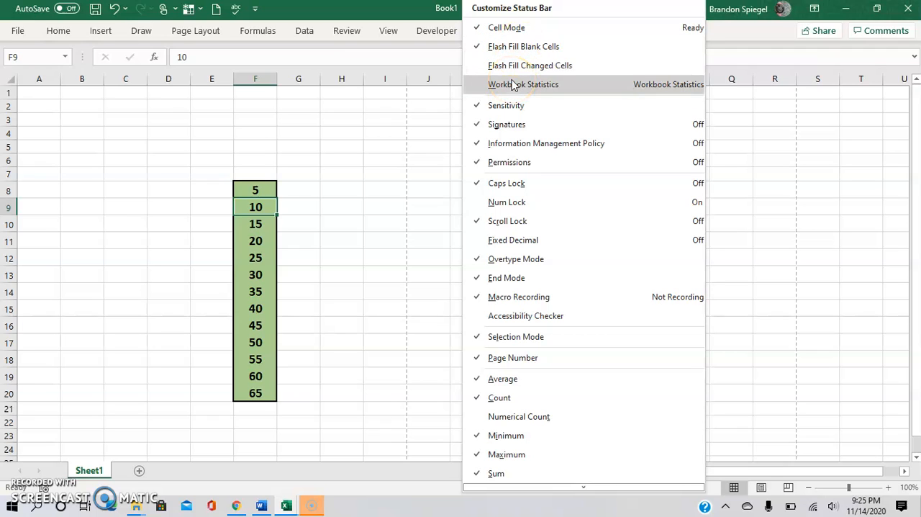
scroll("down", 3)
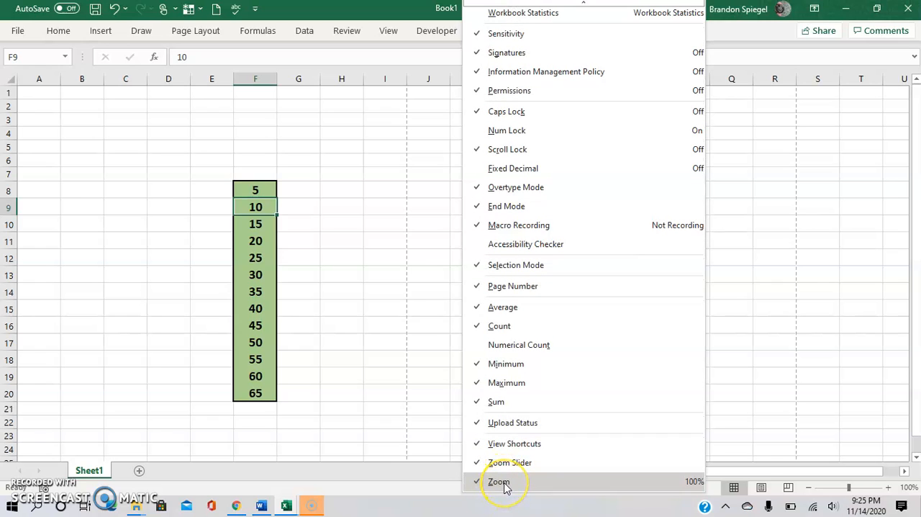
mouse_move(496, 401)
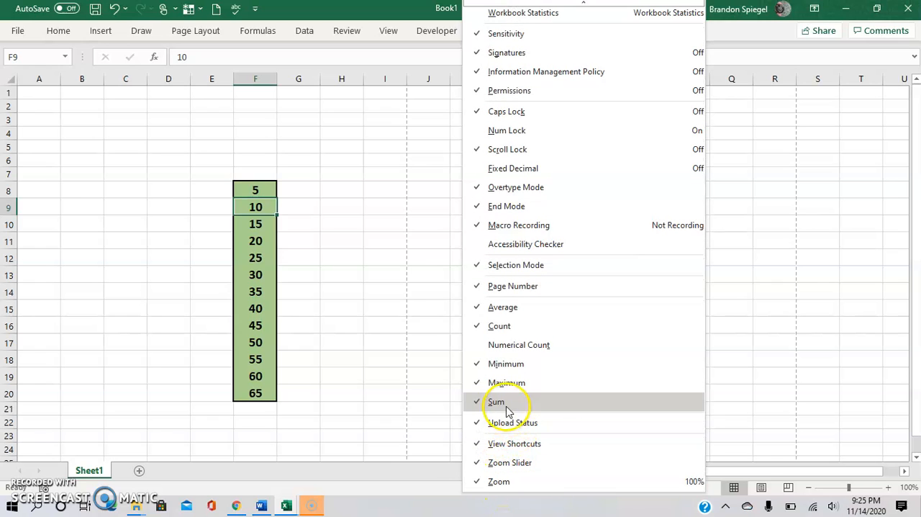
mouse_move(518, 344)
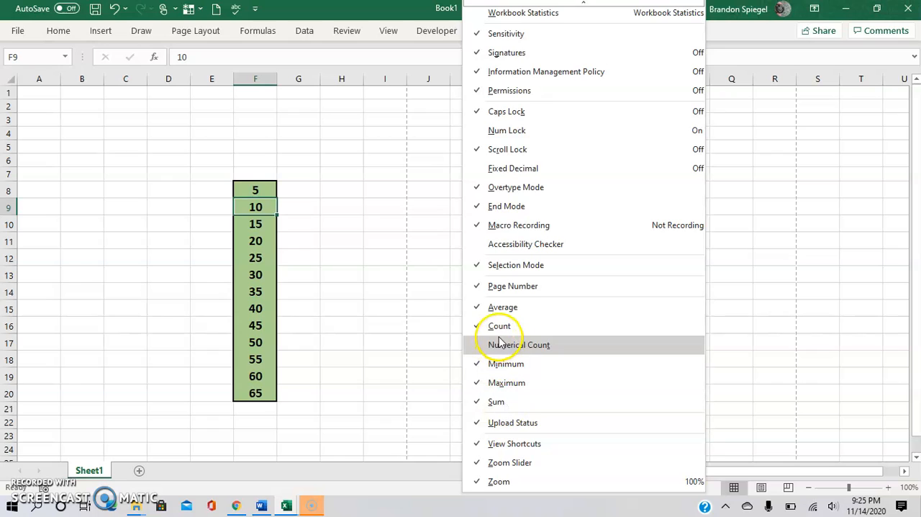
mouse_move(513, 286)
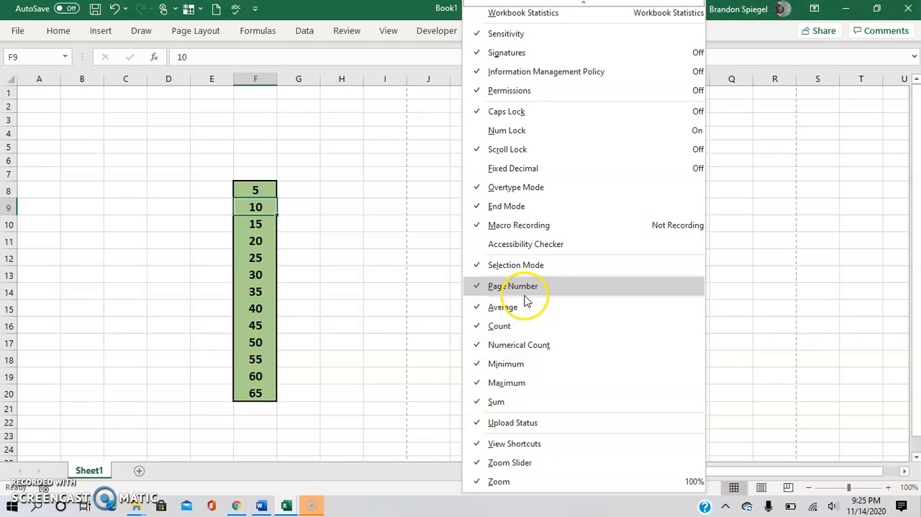
mouse_move(504, 307)
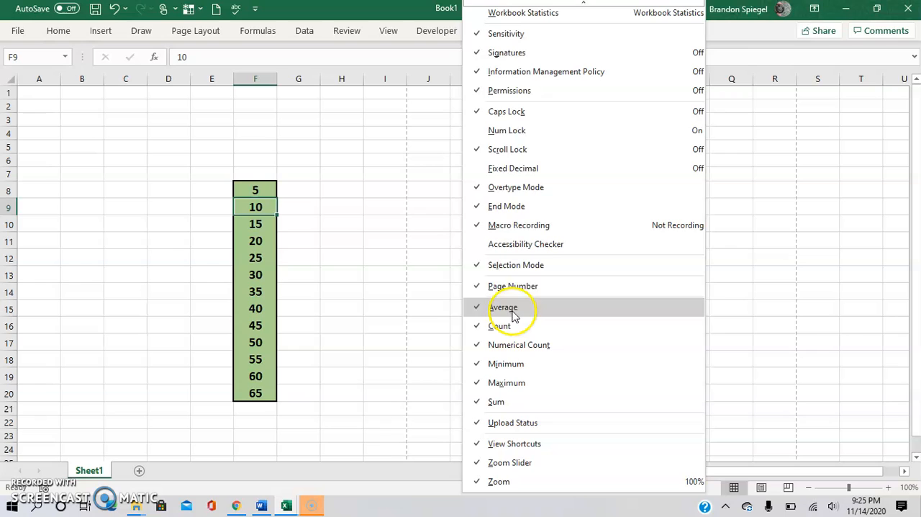
mouse_move(556, 205)
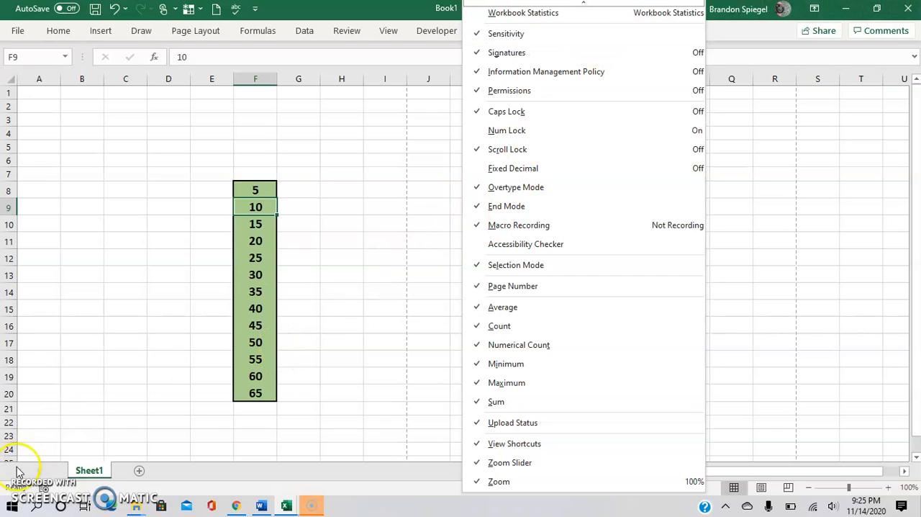
mouse_move(543, 149)
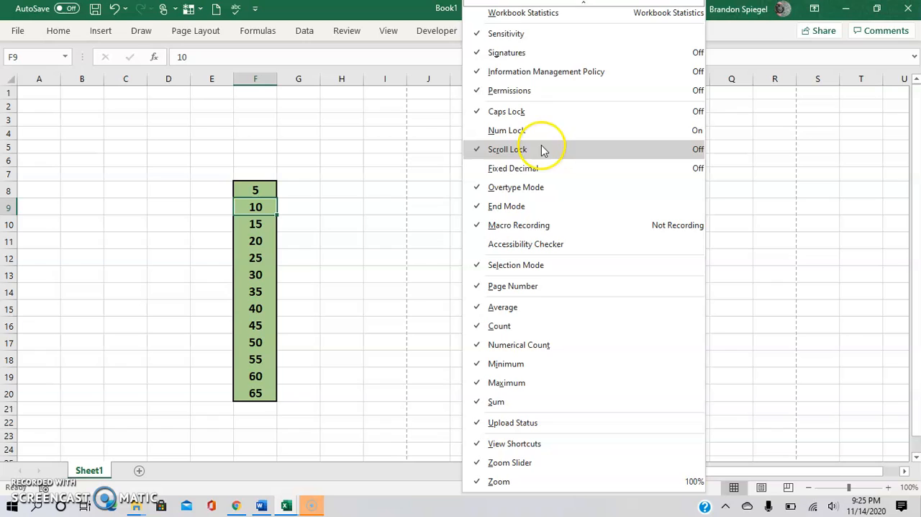
mouse_move(523, 13)
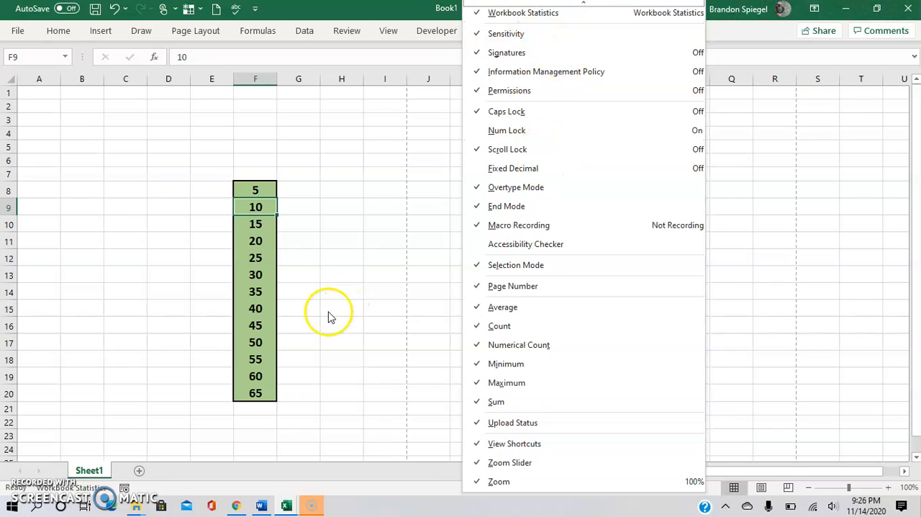
left_click(342, 342)
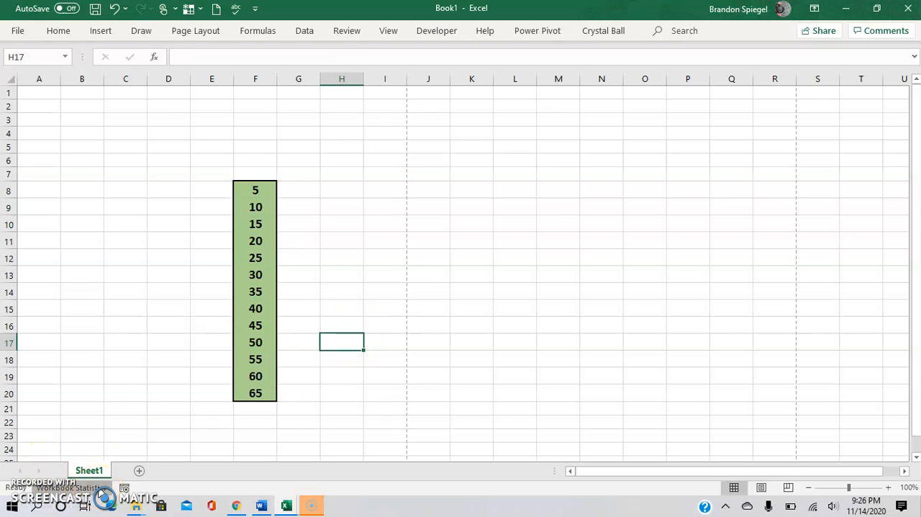
left_click(70, 487)
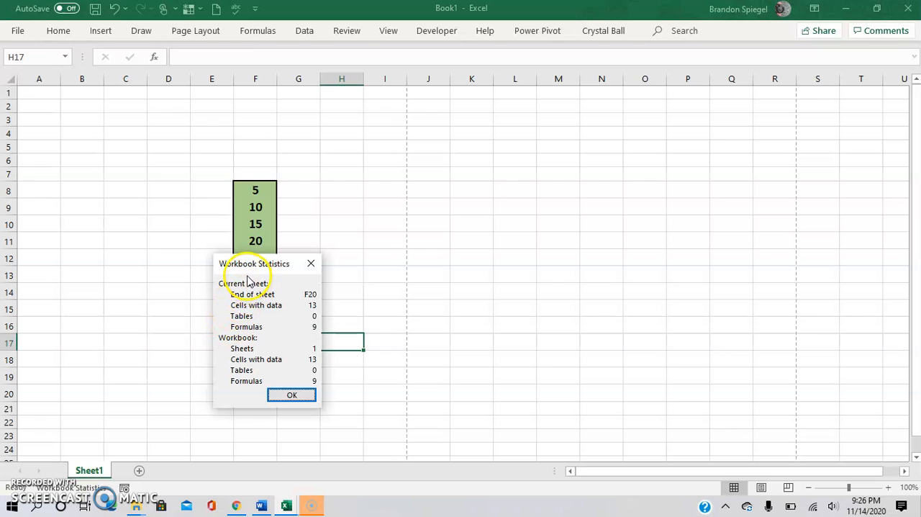
left_click_drag(255, 263, 430, 218)
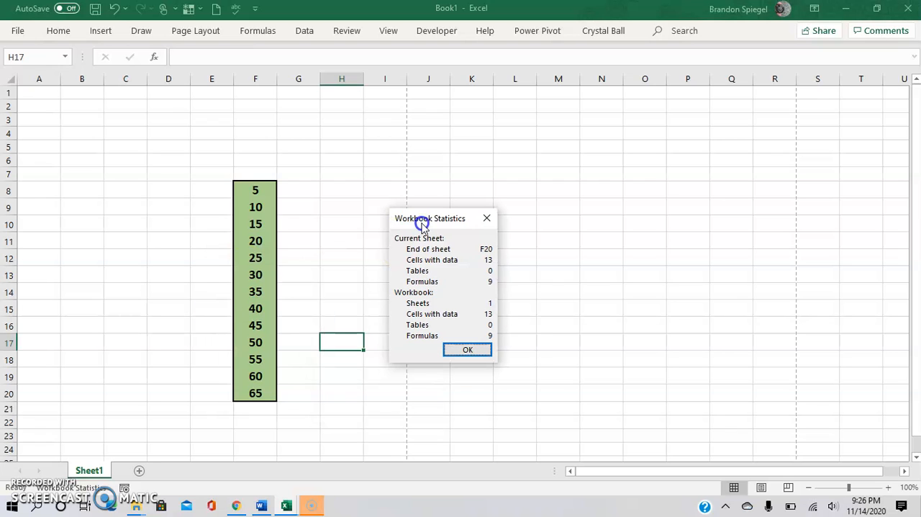
mouse_move(414, 279)
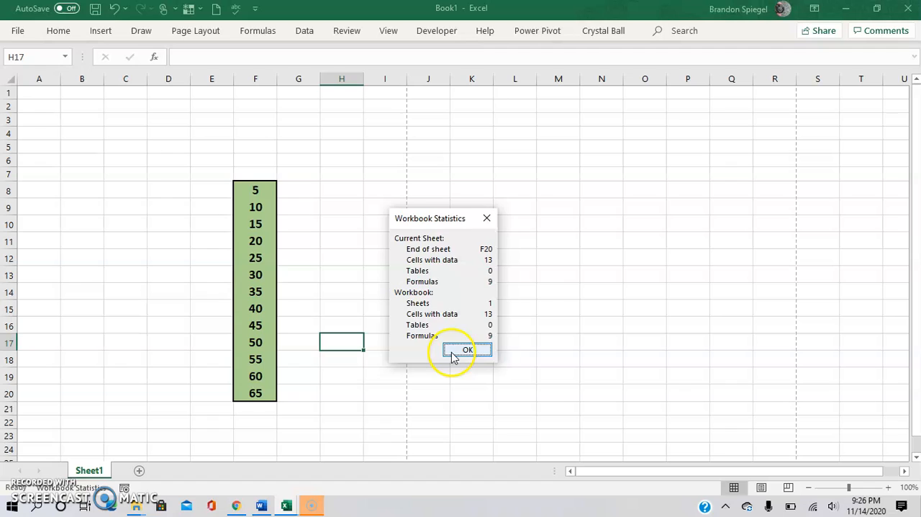
left_click(467, 349)
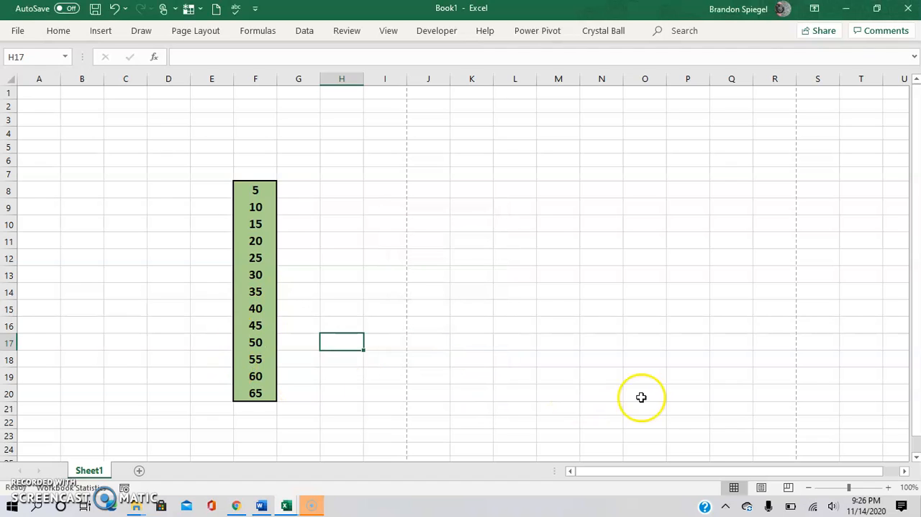
mouse_move(711, 470)
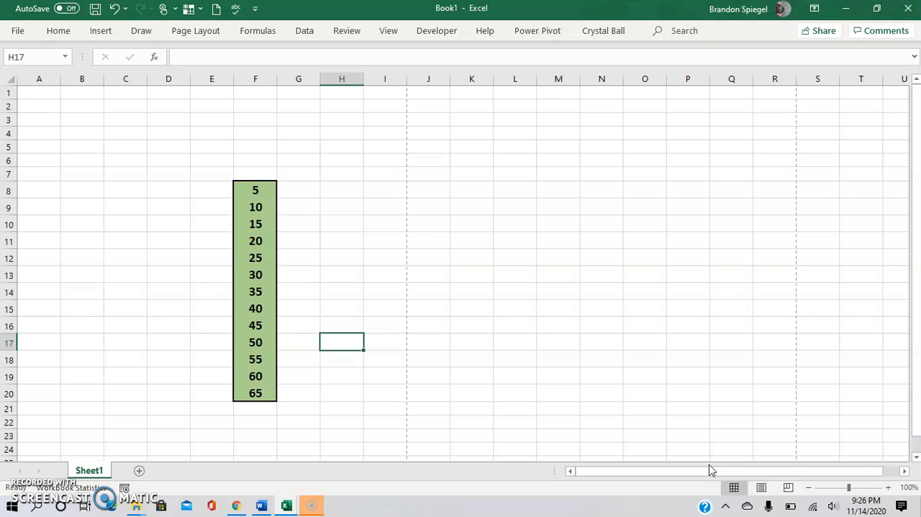
left_click(761, 487)
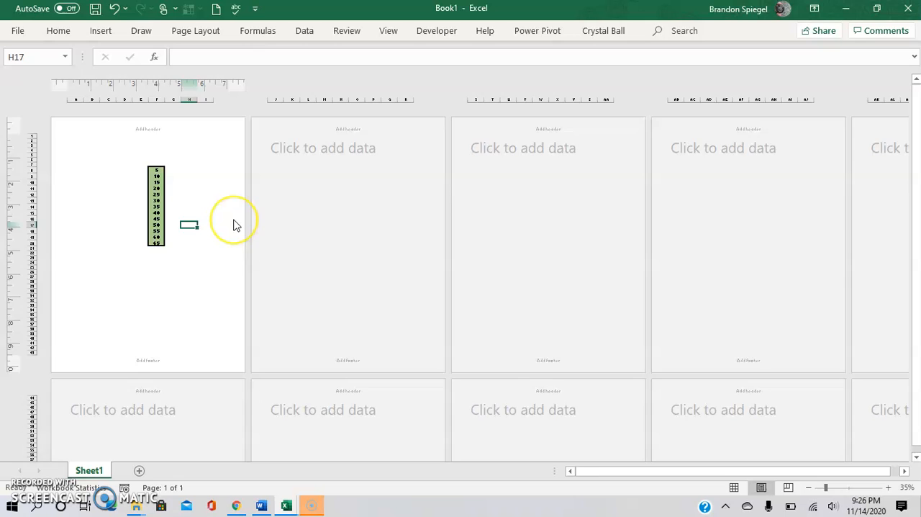
left_click(733, 487)
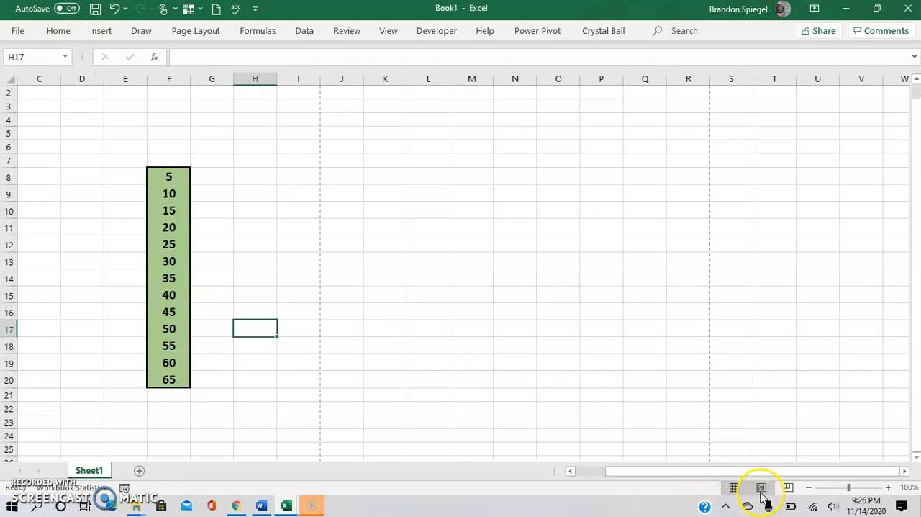
left_click(790, 488)
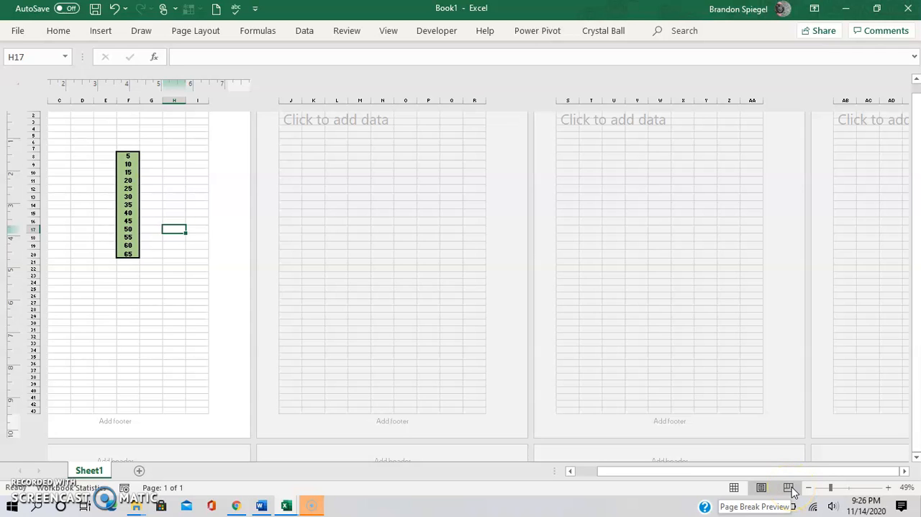
left_click(734, 487)
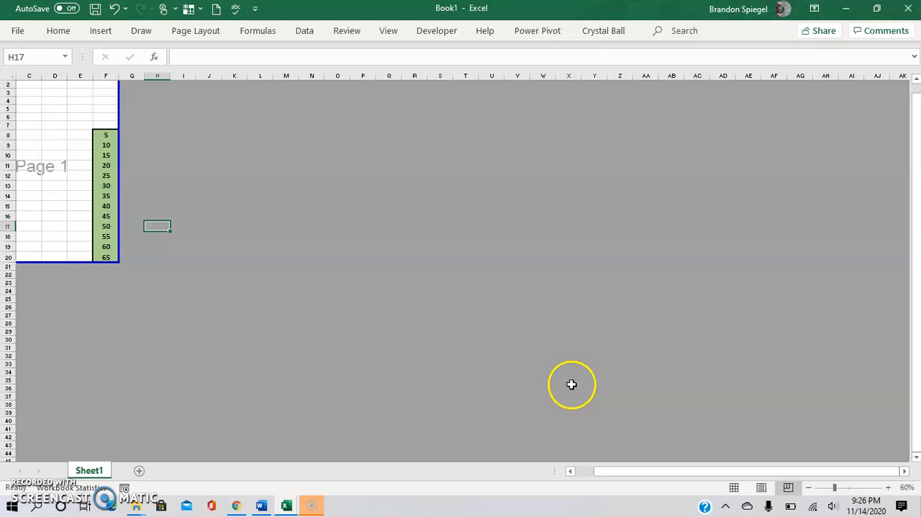
mouse_move(782, 507)
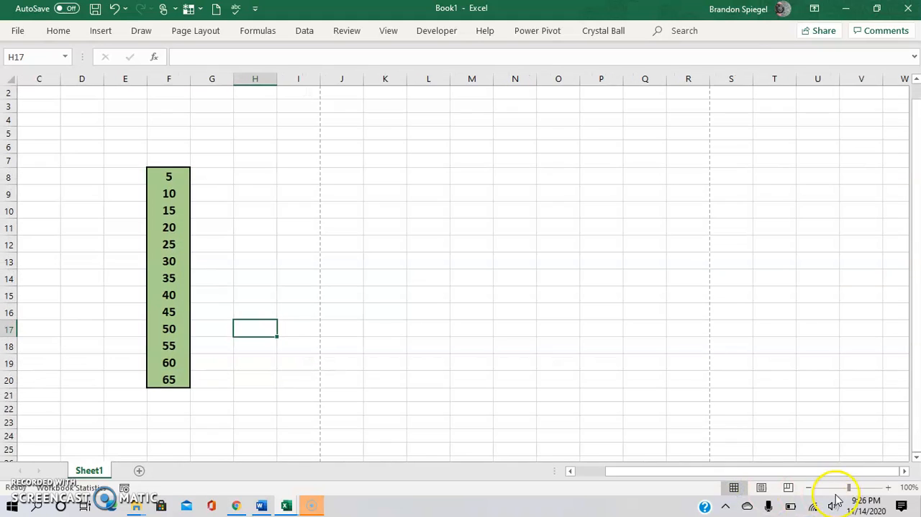
Step: Zoom the sheet to 89% and select the green 5–65 column F8:F20
left_click(833, 488)
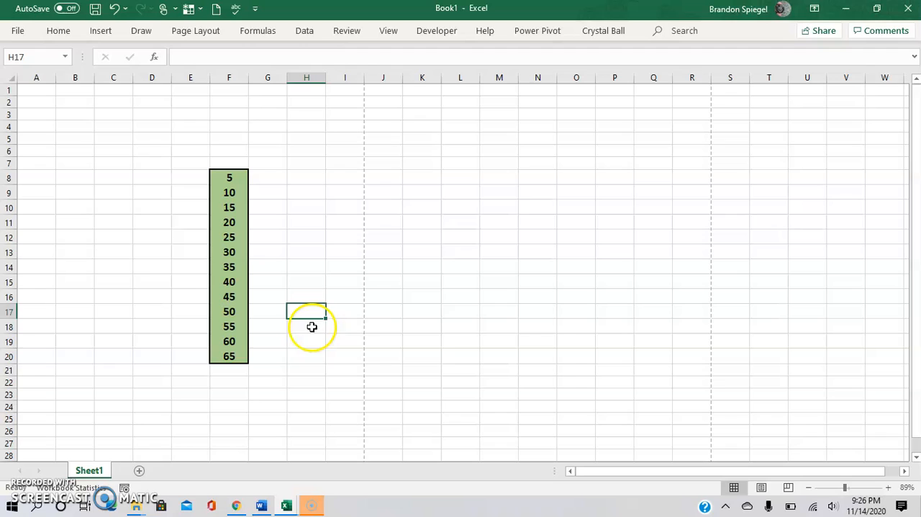
left_click(229, 177)
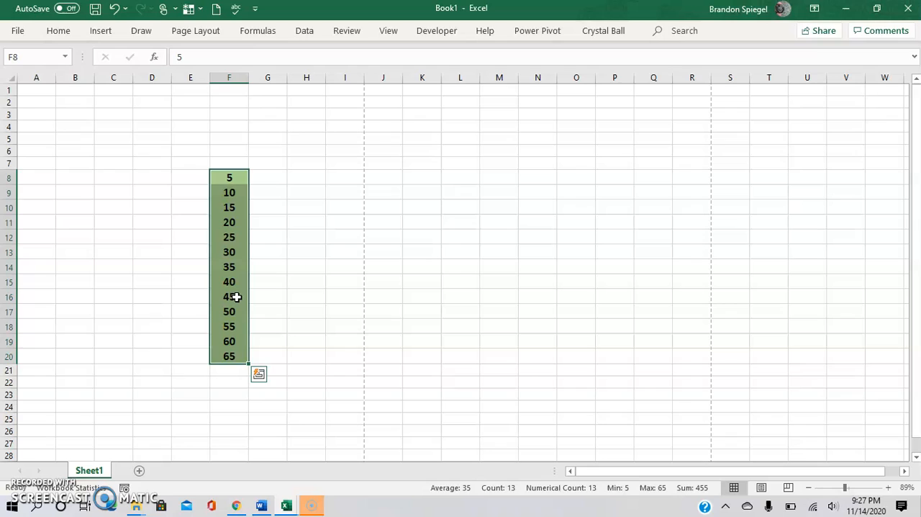
mouse_move(232, 301)
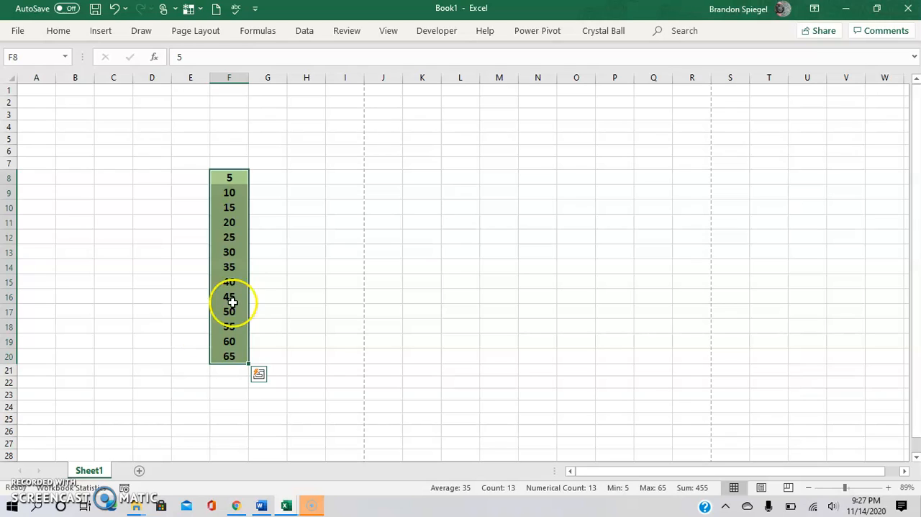